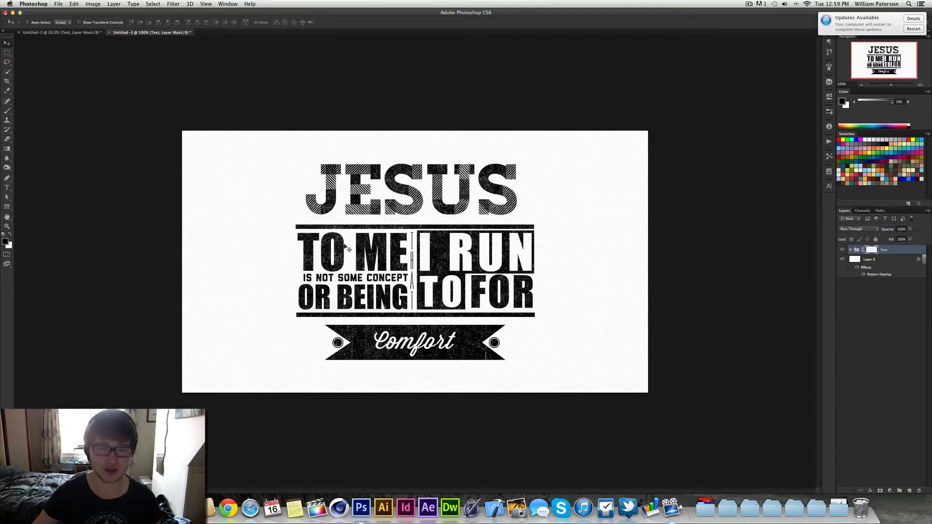
mouse_move(275, 335)
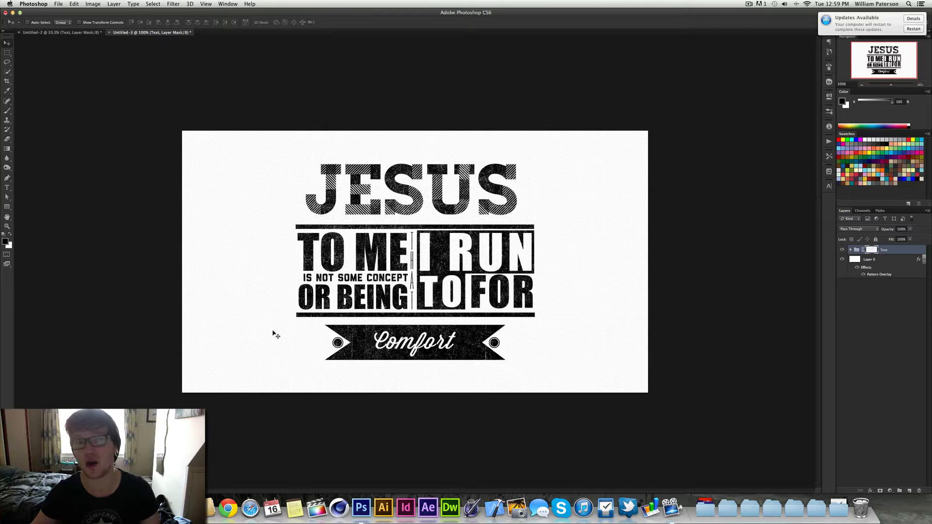
mouse_move(596, 358)
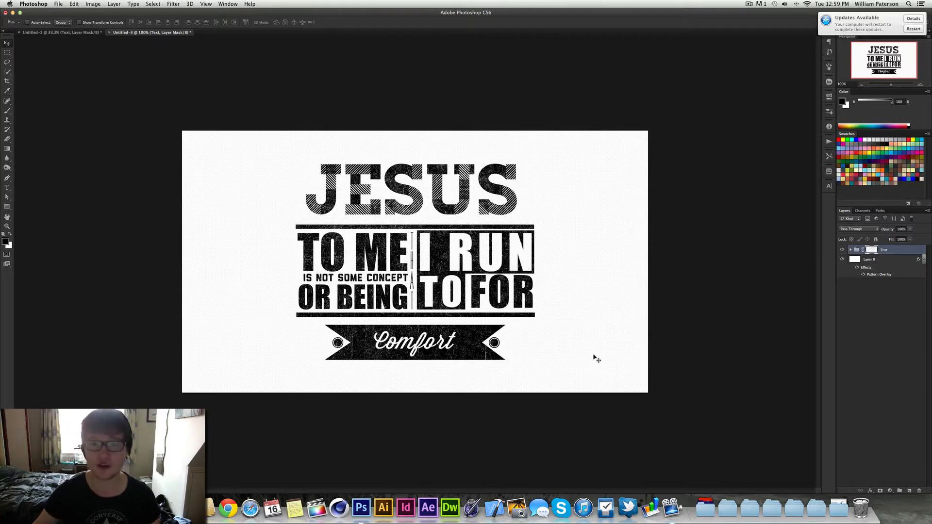
mouse_move(859, 329)
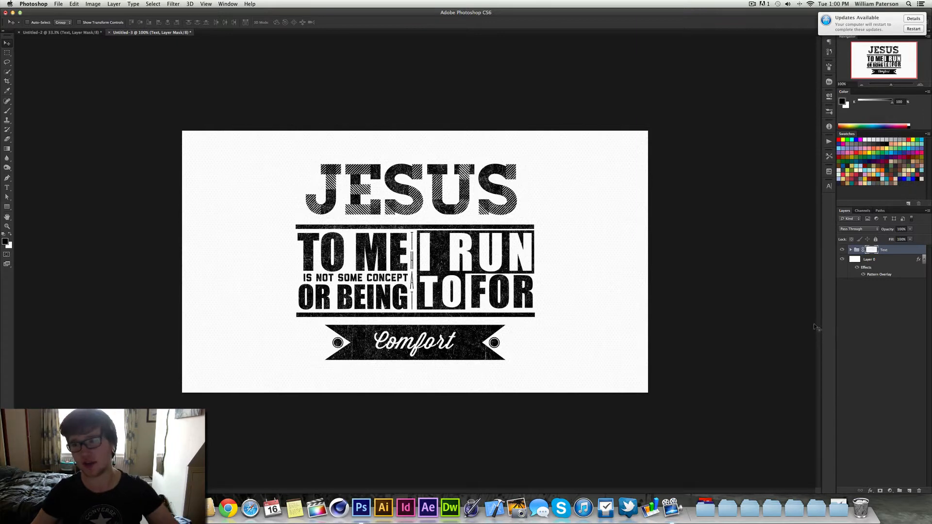
mouse_move(868, 255)
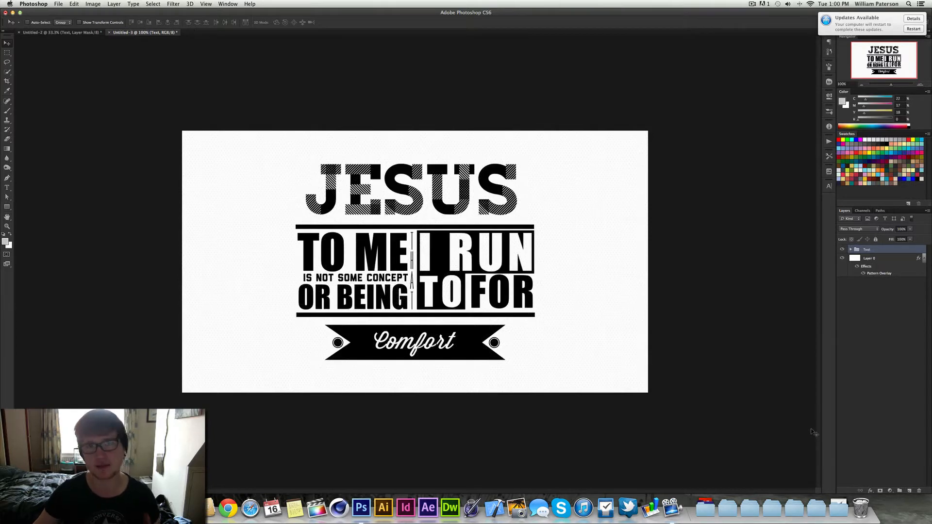
mouse_move(794, 393)
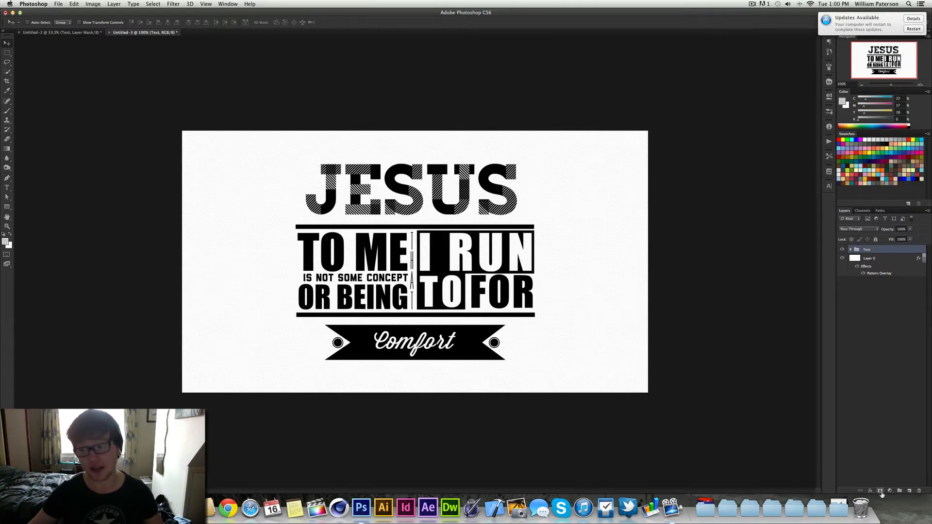
- Add a blank layer mask to the Text group, undoing a stray change
left_click(872, 250)
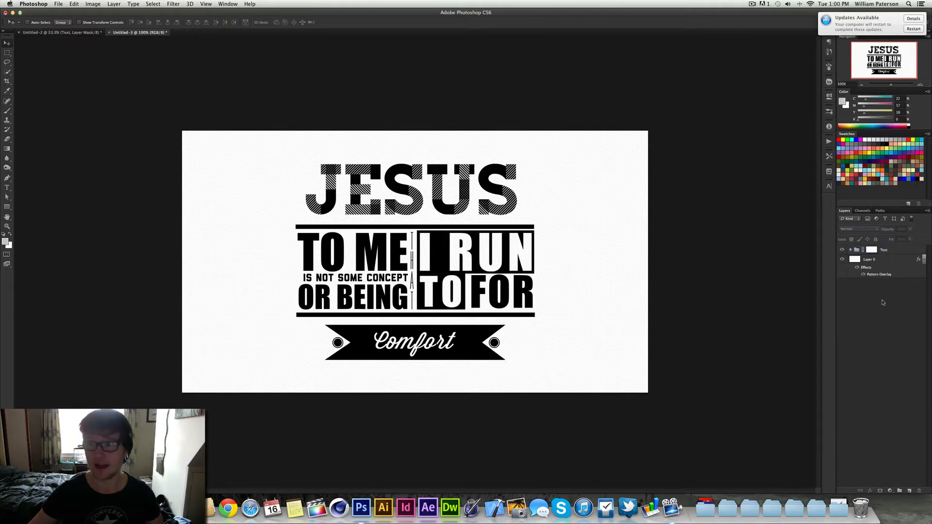
left_click(884, 250)
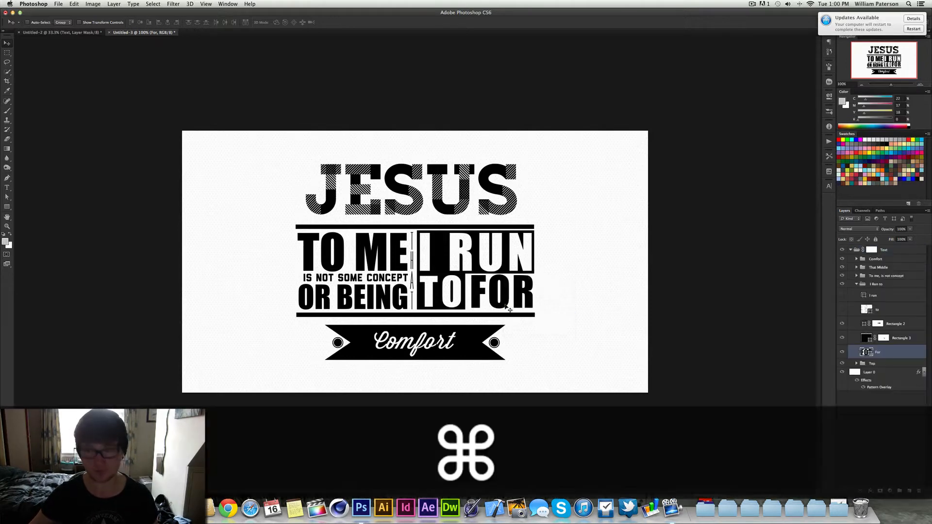
key("cmd+z")
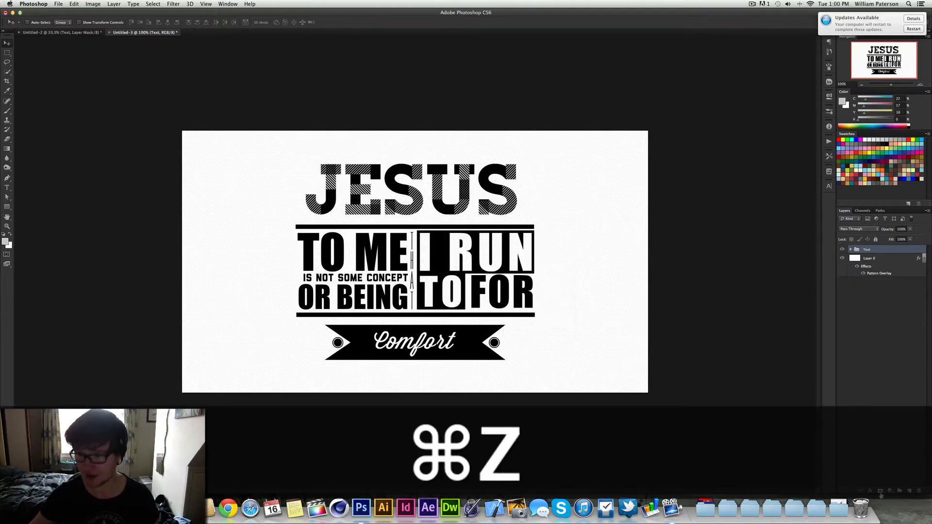
key("cmd+z")
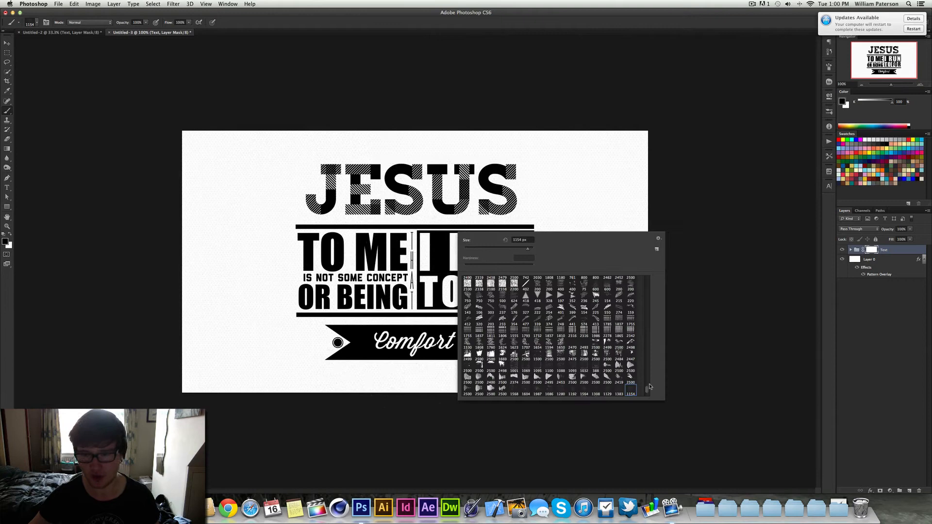
scroll("down", 3)
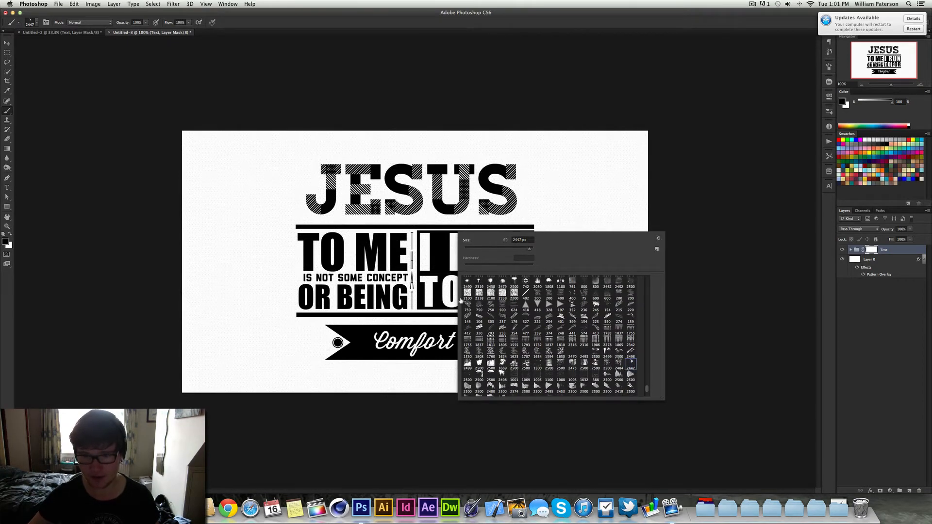
key("cmd+z")
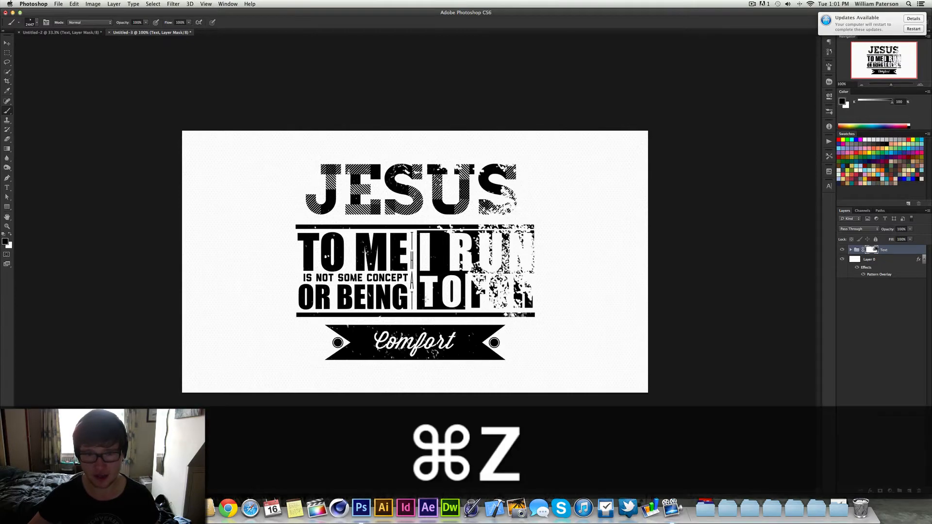
key("cmd+z")
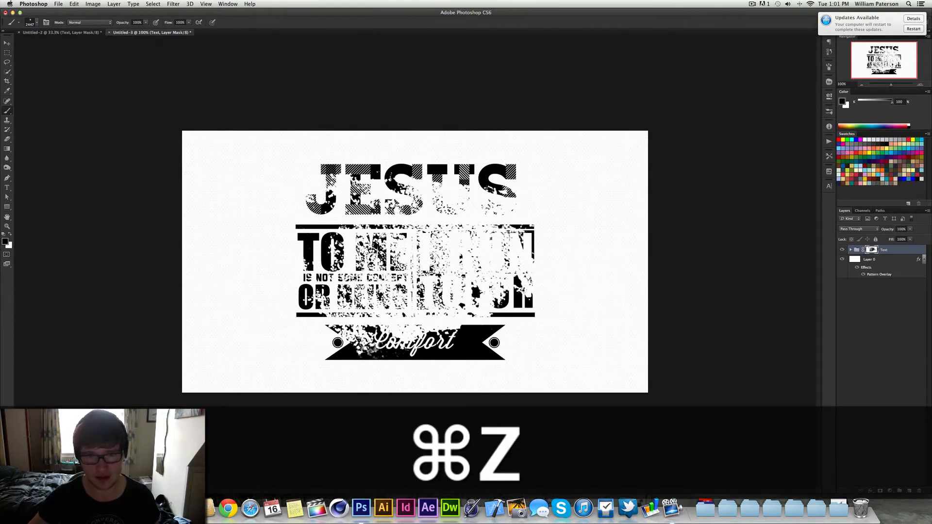
key("cmd+z")
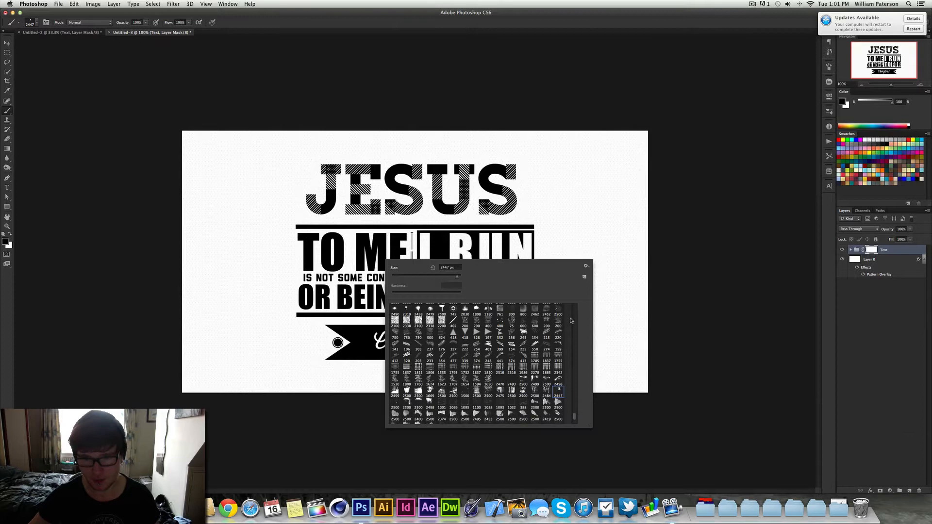
mouse_move(585, 410)
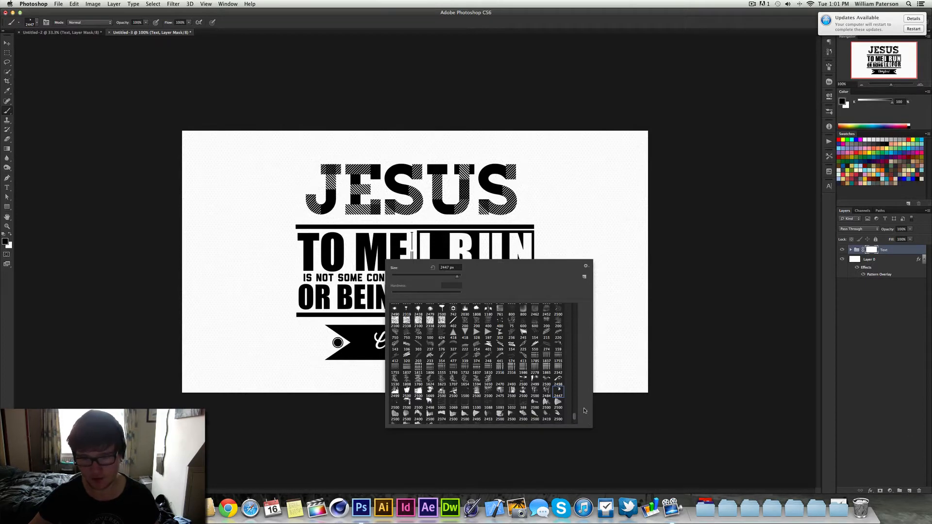
scroll("up", 3)
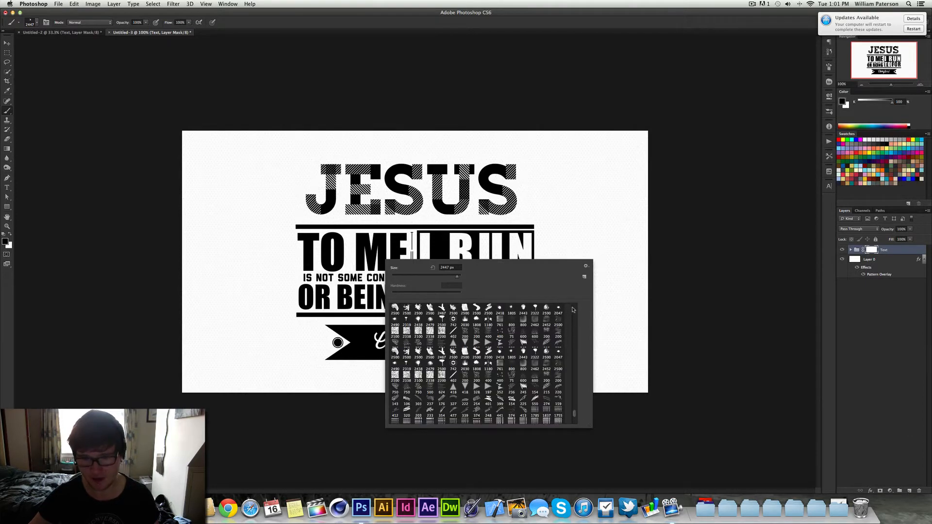
scroll("up", 3)
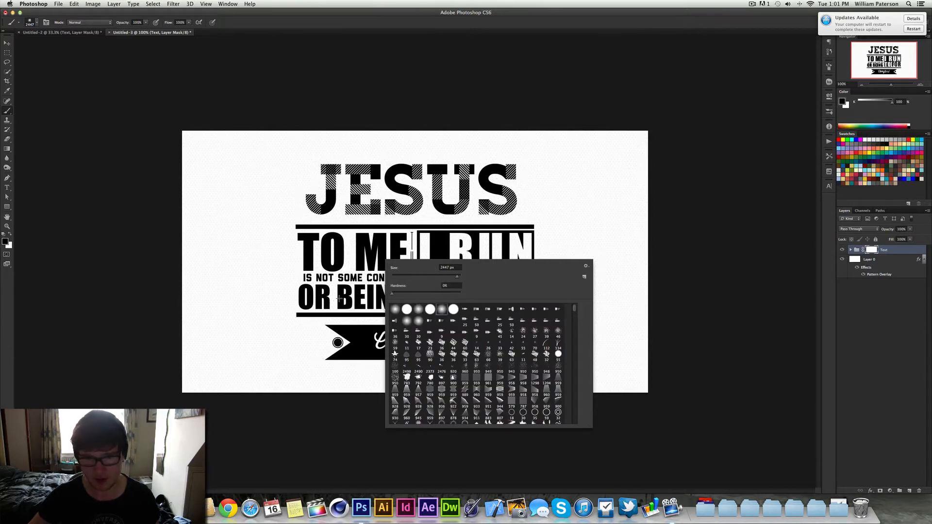
key("cmd+z")
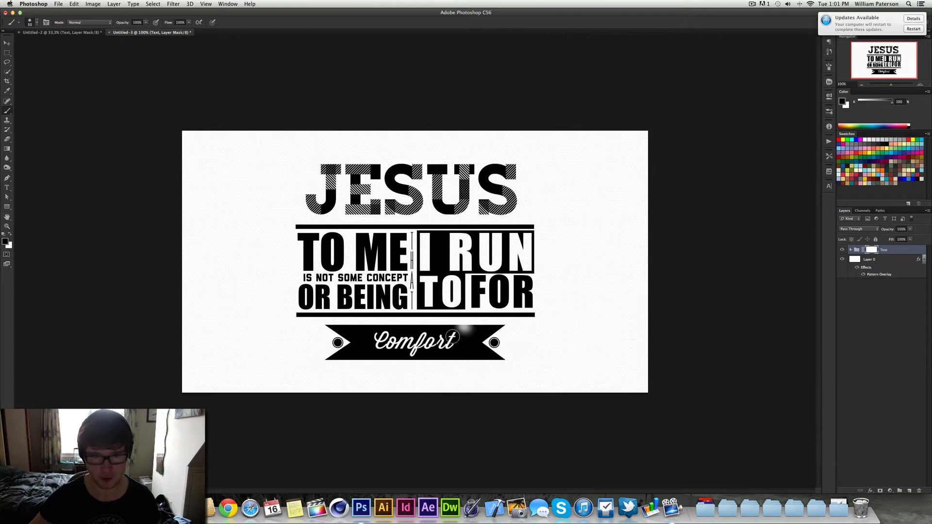
key("cmd+z")
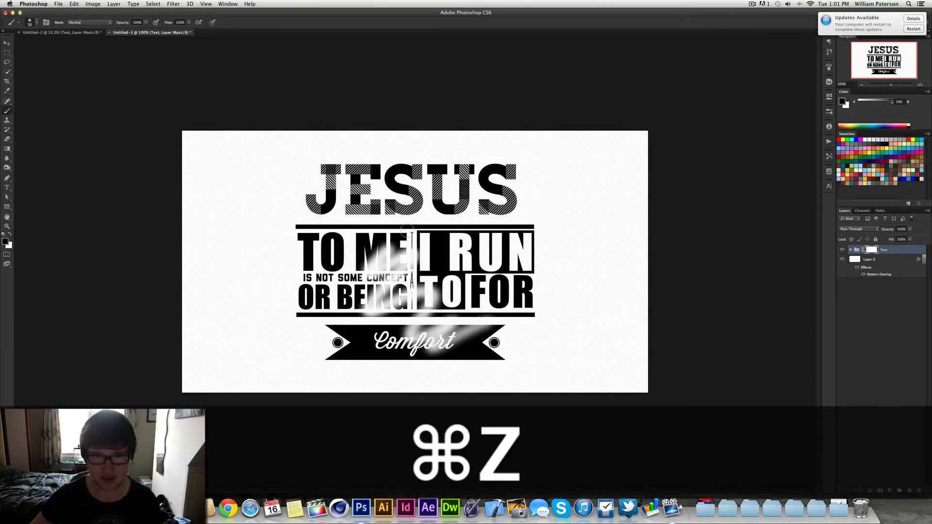
key("cmd+z")
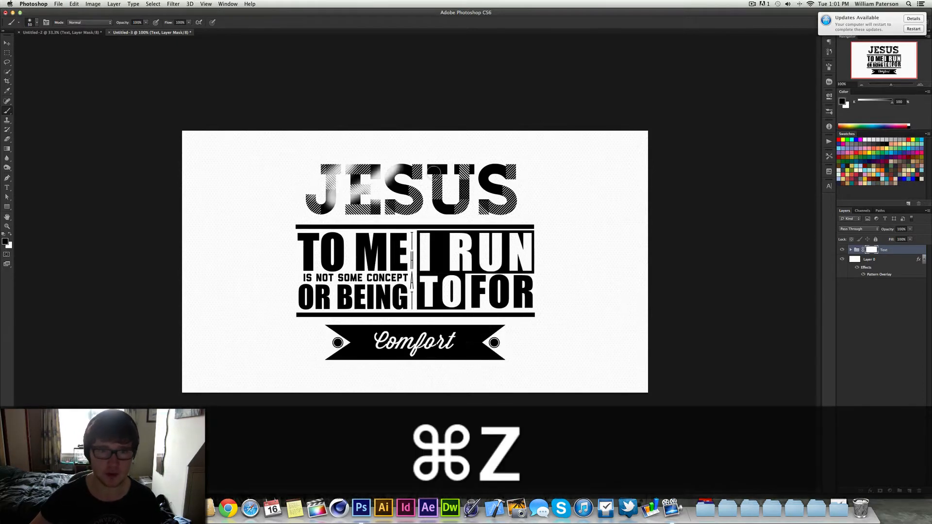
key("cmd+z")
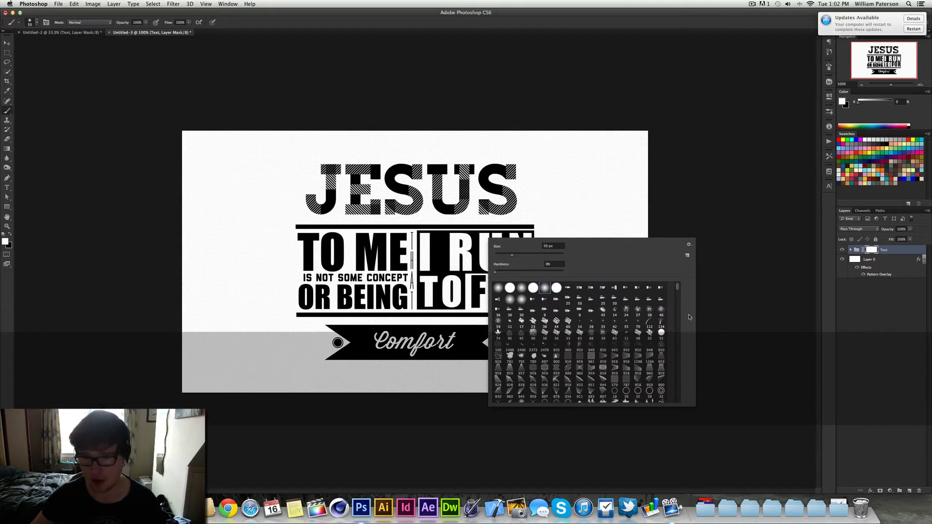
- Undo the speckled grunge strokes beside and to the right of JESUS
scroll("down", 3)
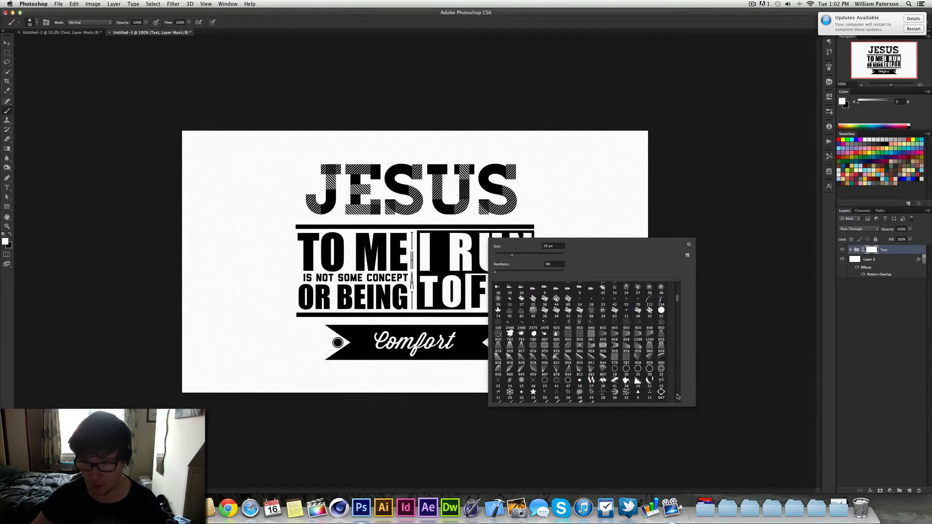
scroll("down", 3)
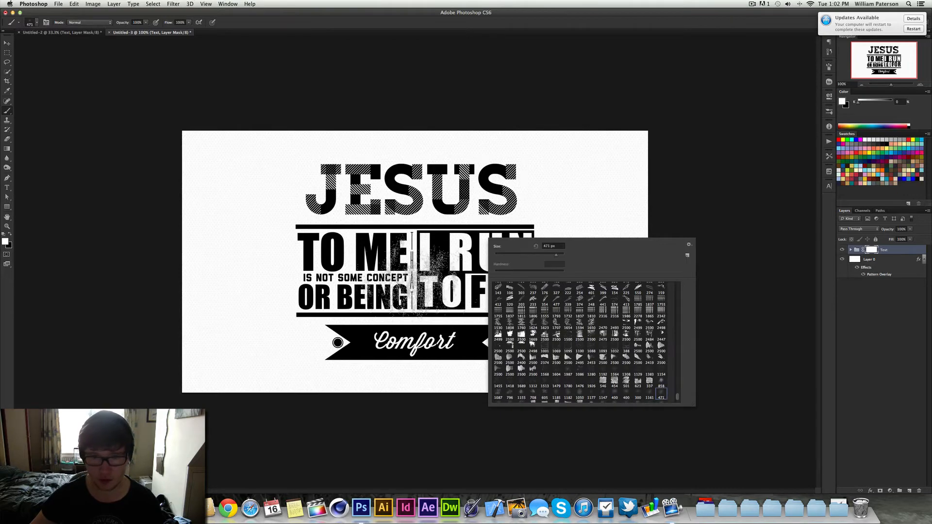
key("cmd+z")
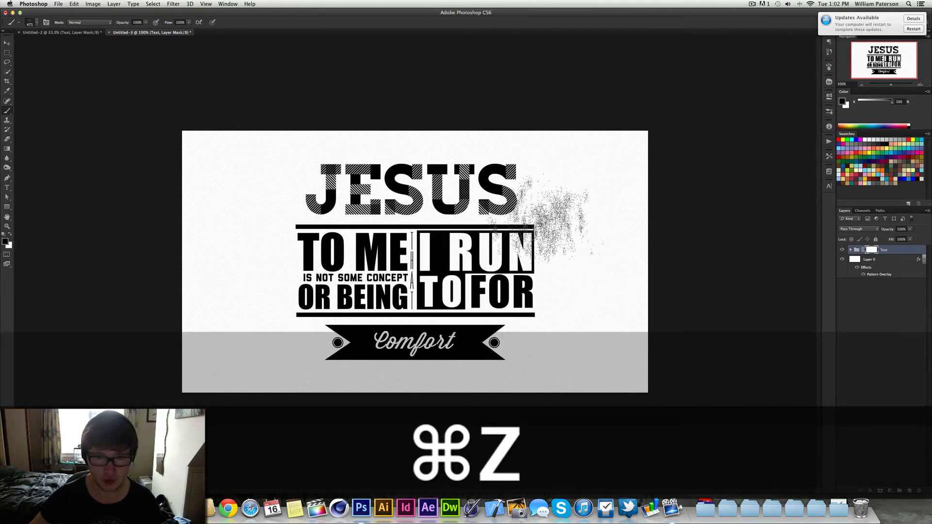
key("cmd+z")
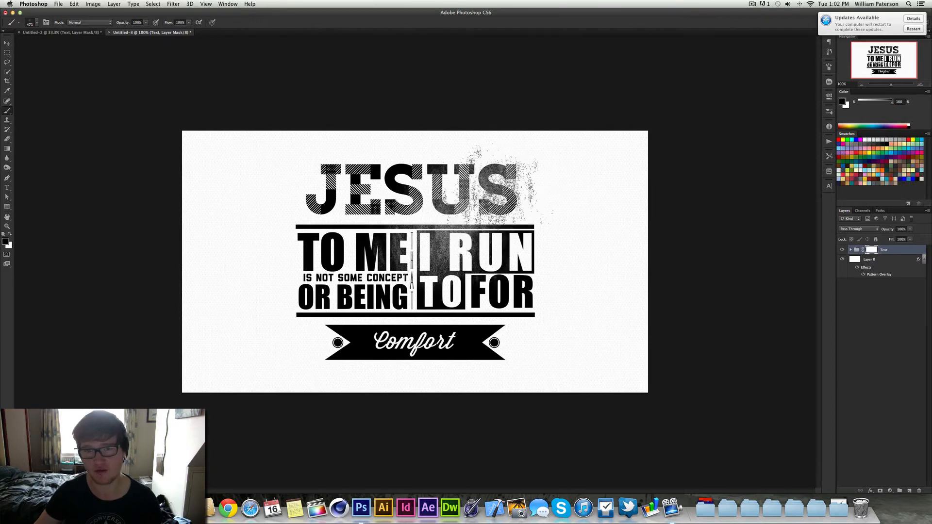
key("cmd+z")
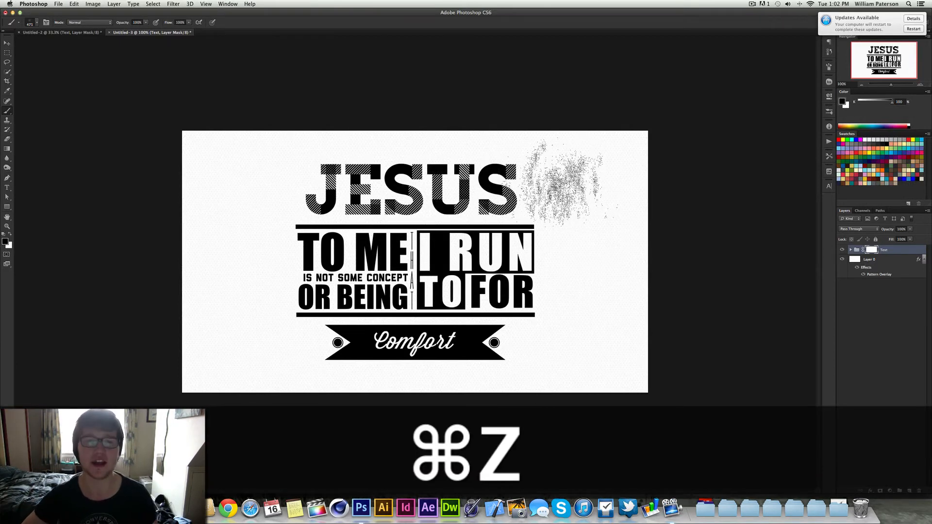
key("cmd+z")
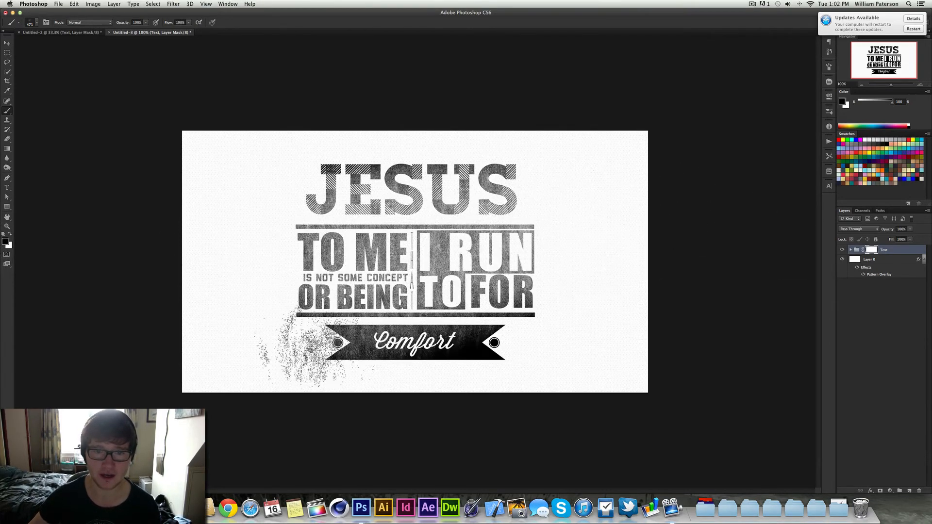
- Undo the speckles left of TO ME and hide background Layer 0
key("cmd+z")
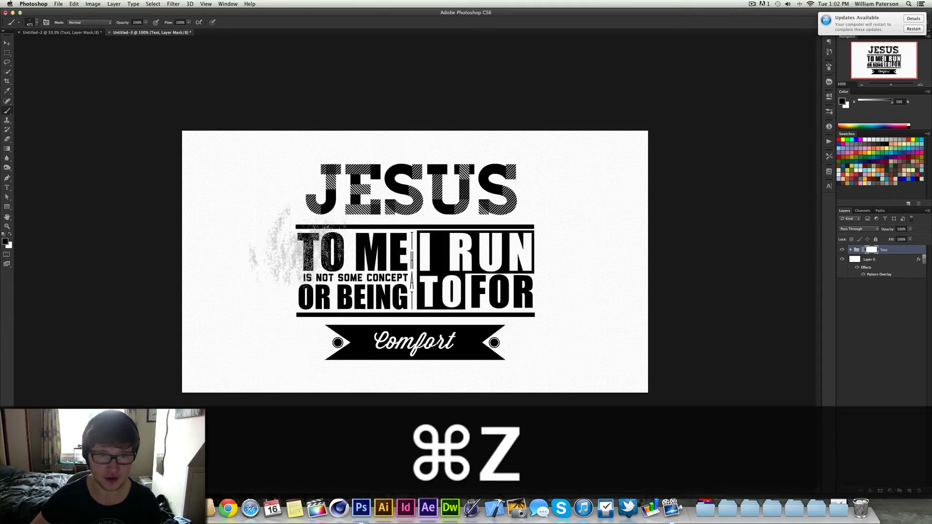
key("cmd+z")
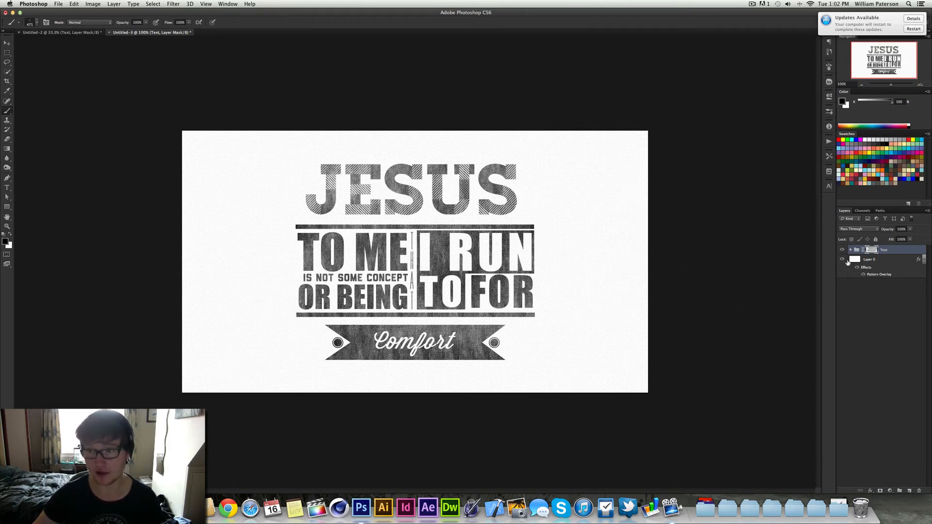
left_click(842, 259)
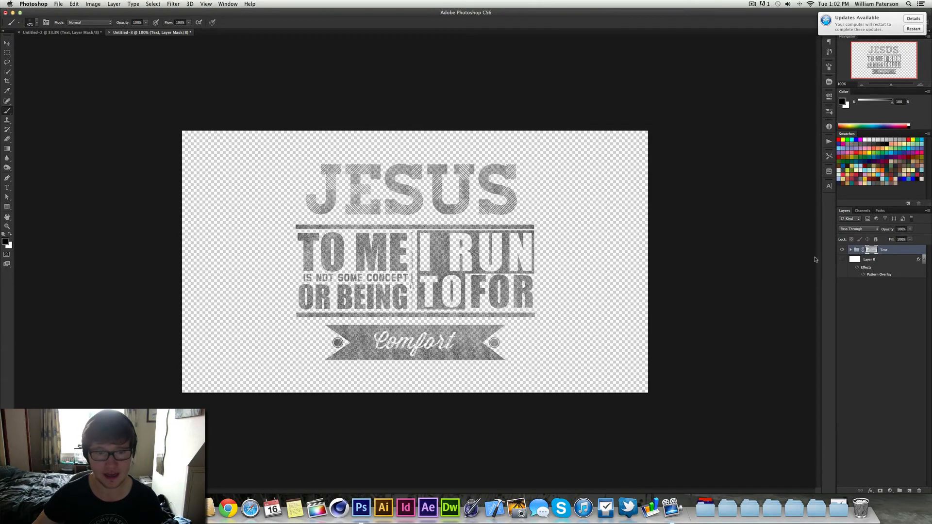